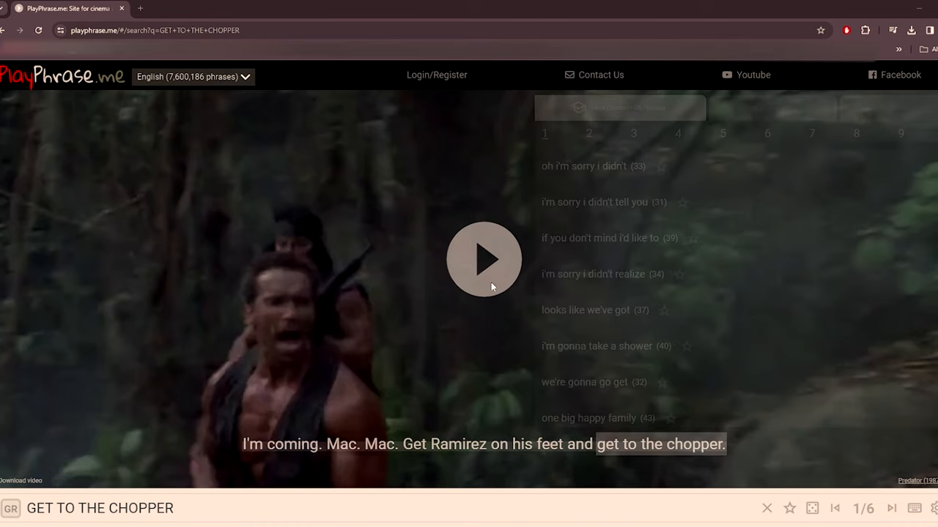
{"action": "mouse_move", "coordinate": [504, 262]}
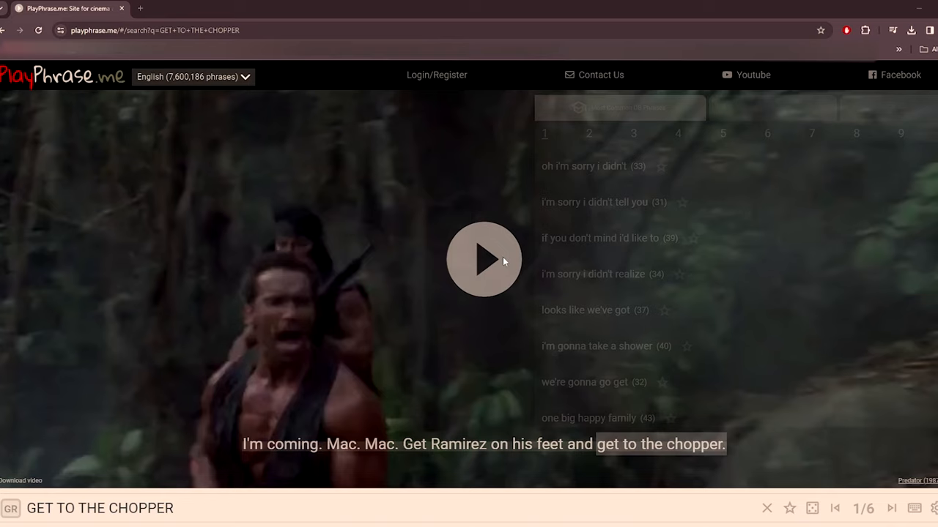
{"action": "mouse_move", "coordinate": [495, 287]}
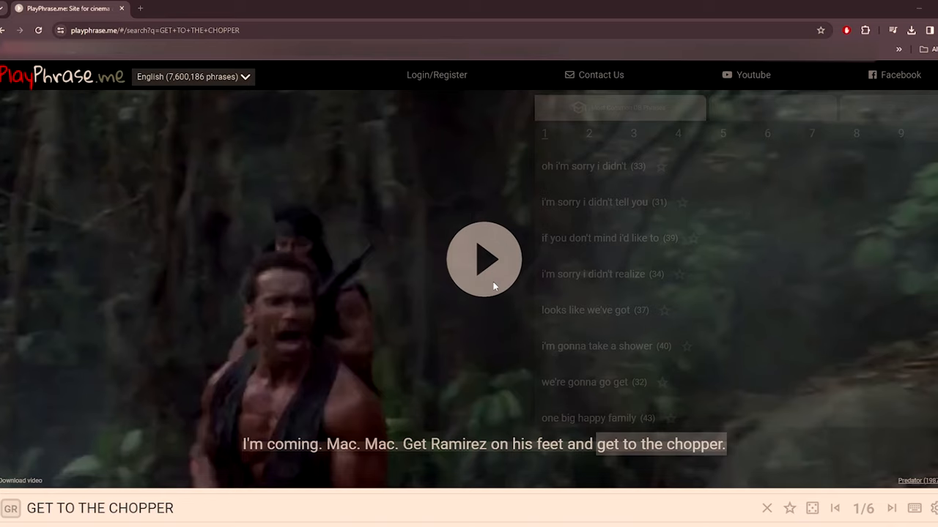
{"action": "mouse_move", "coordinate": [491, 274]}
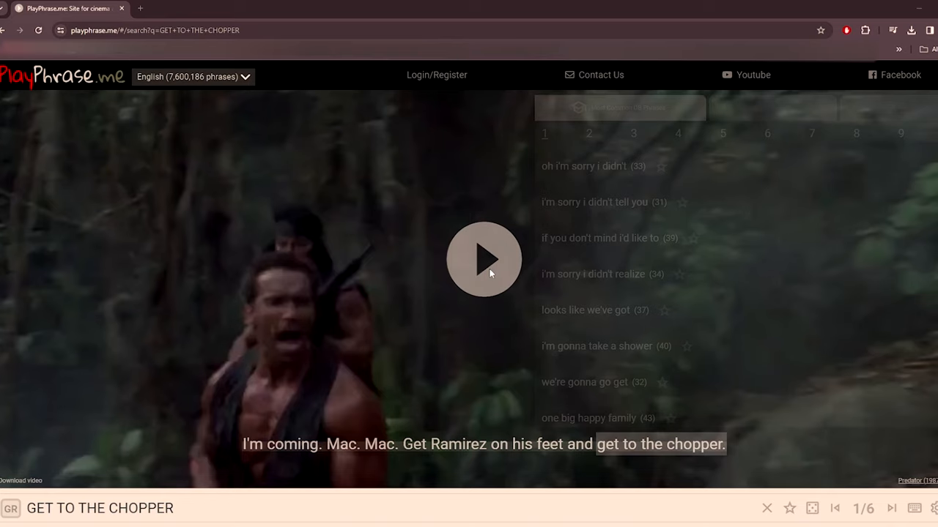
Step: Play the 'get to the chopper' clip and skip ahead through the next results
{"action": "left_click", "coordinate": [483, 259]}
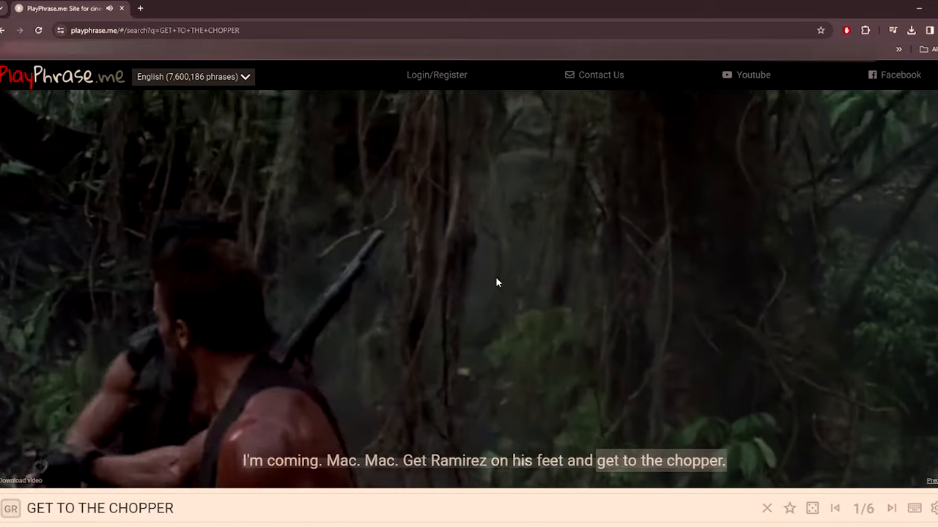
{"action": "left_click", "coordinate": [892, 508]}
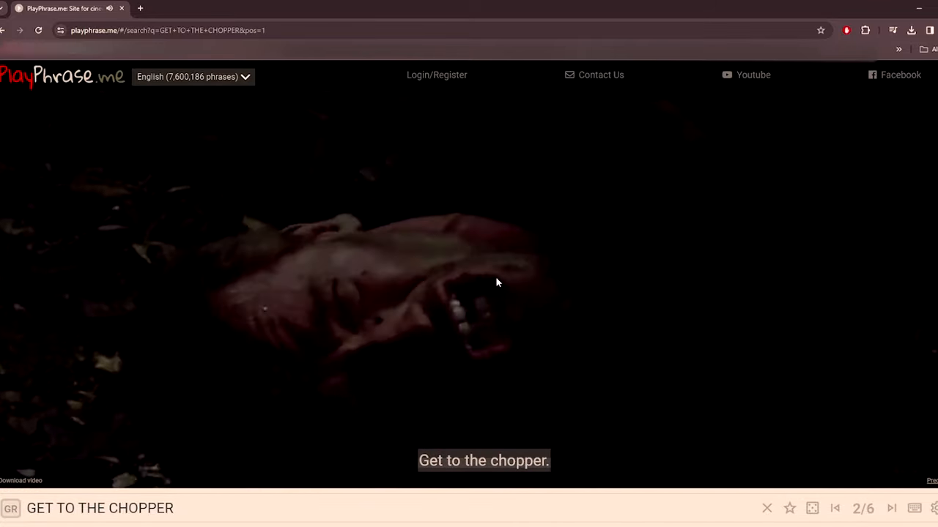
{"action": "left_click", "coordinate": [891, 509]}
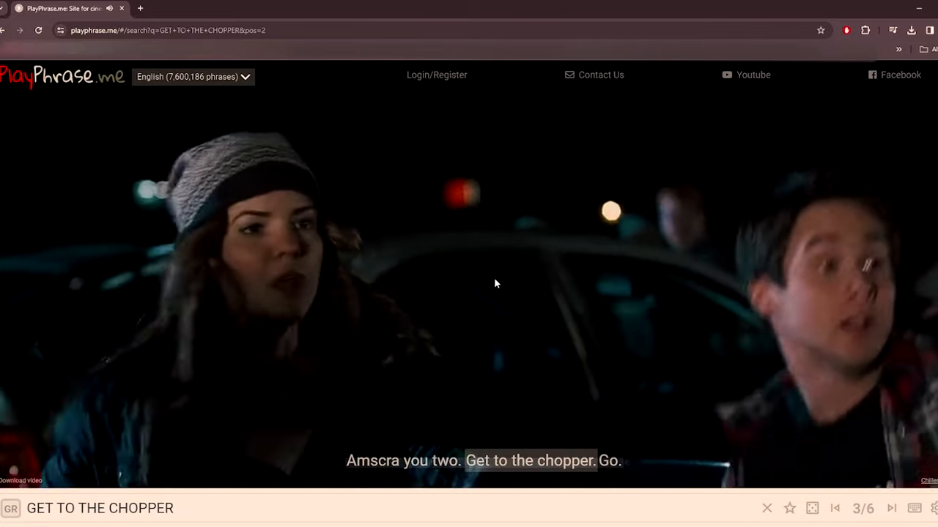
{"action": "left_click", "coordinate": [891, 508]}
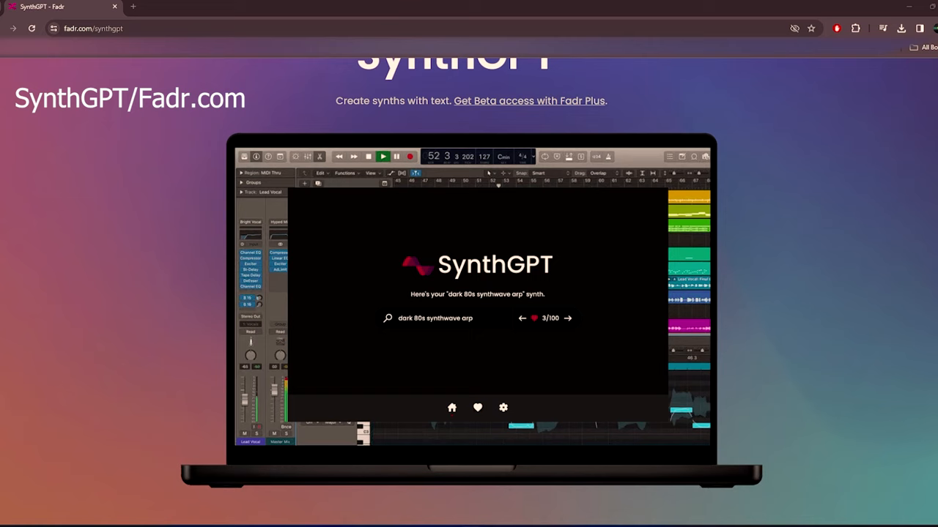
{"action": "mouse_move", "coordinate": [706, 368]}
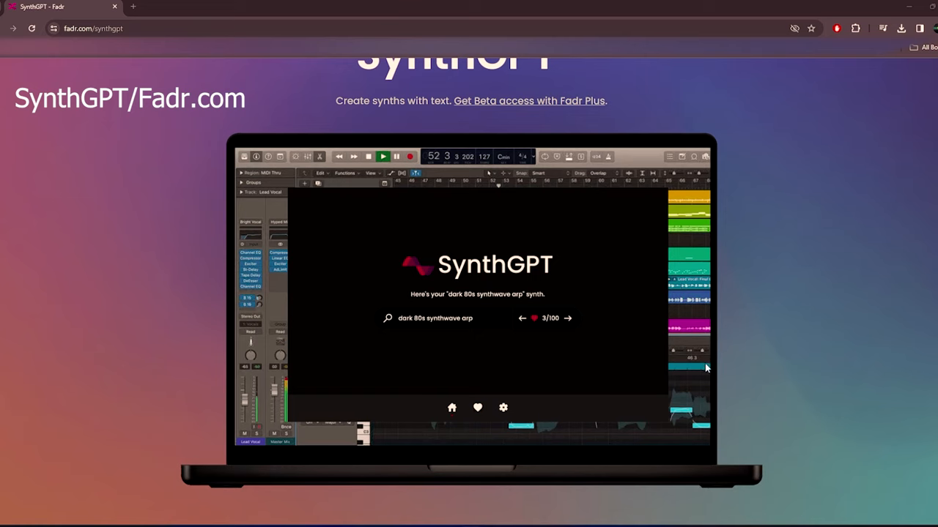
Step: Browse the SynthGPT page through its feature sections, demo tracks and beta access
{"action": "scroll", "scroll_direction": "up", "scroll_amount": 3}
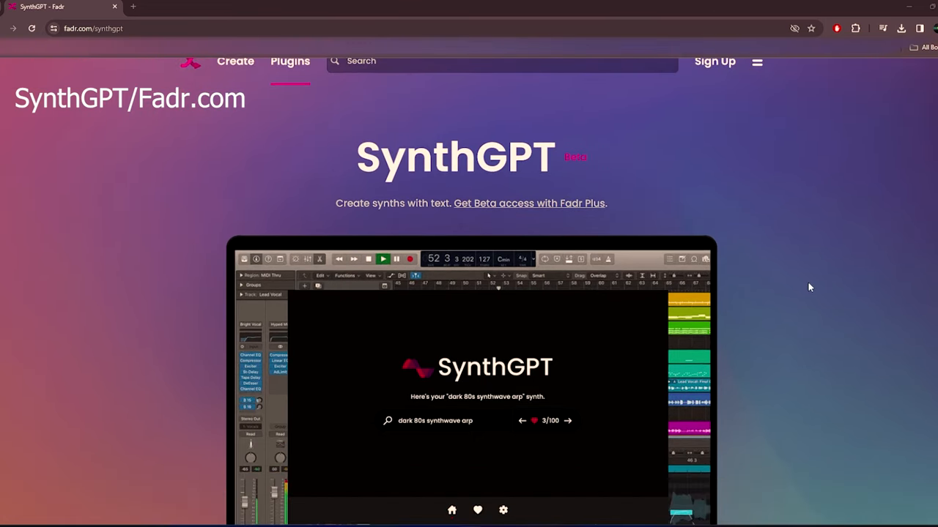
{"action": "scroll", "scroll_direction": "down", "scroll_amount": 3}
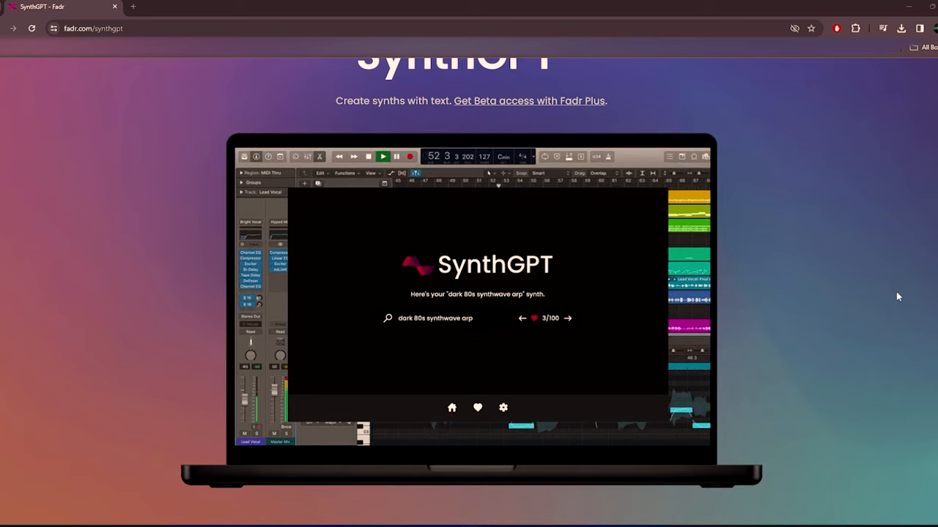
{"action": "mouse_move", "coordinate": [417, 337]}
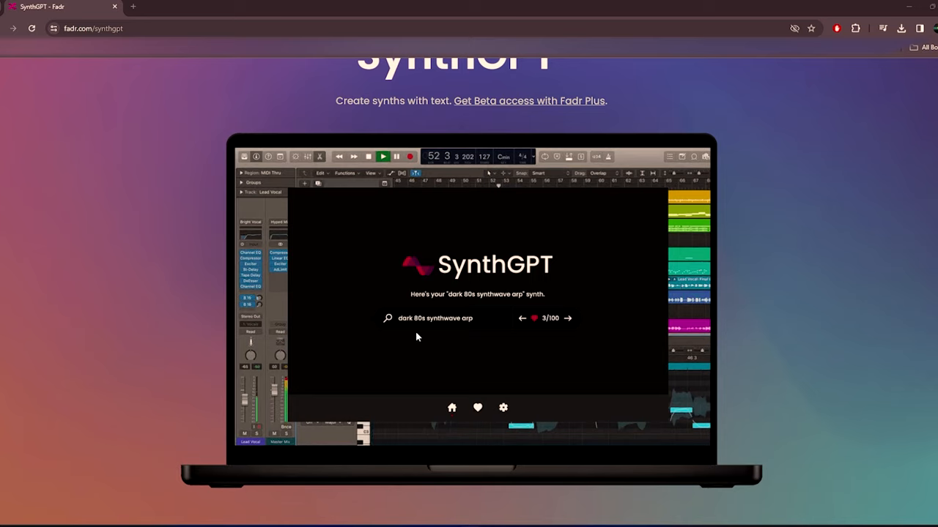
{"action": "mouse_move", "coordinate": [877, 366]}
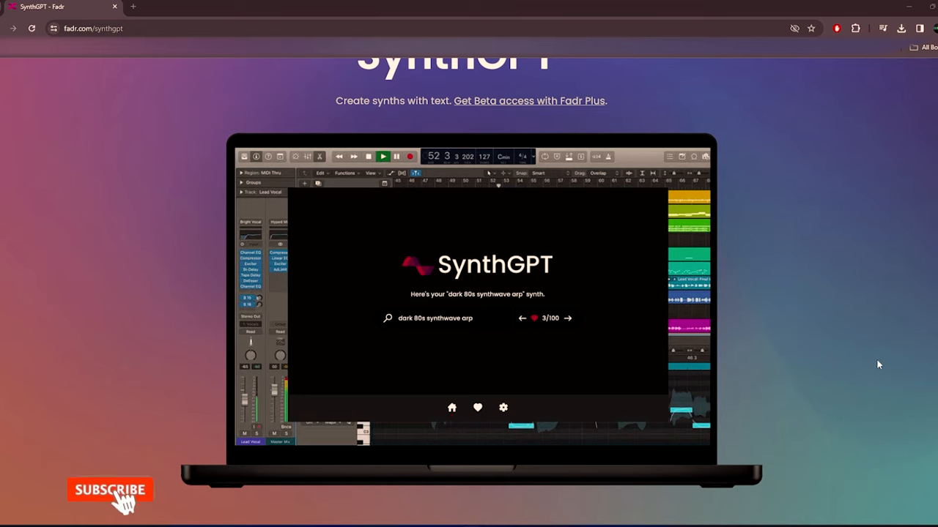
{"action": "left_click", "coordinate": [110, 489]}
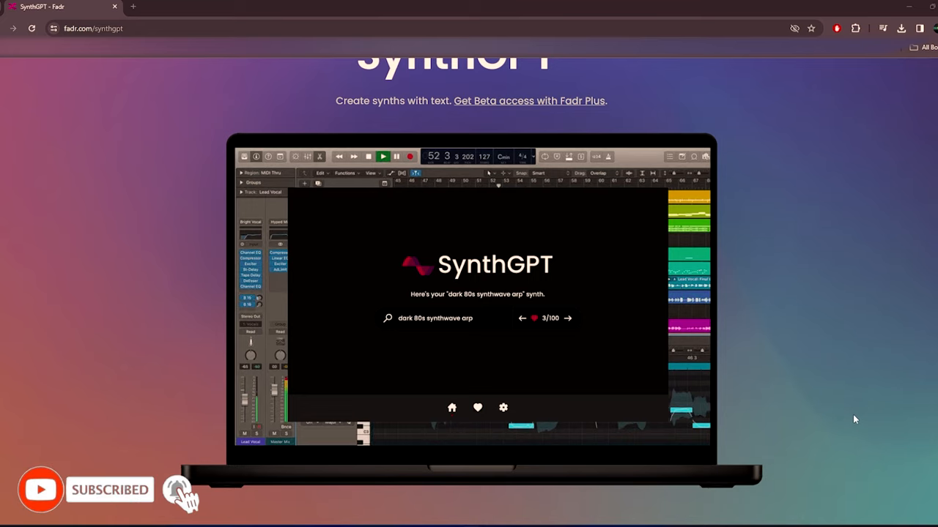
{"action": "scroll", "scroll_direction": "down", "scroll_amount": 3}
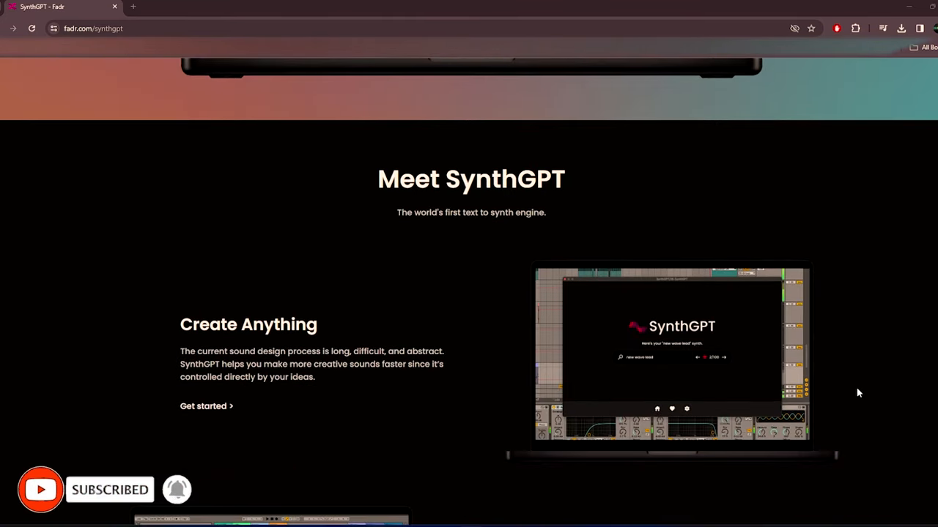
{"action": "scroll", "scroll_direction": "down", "scroll_amount": 3}
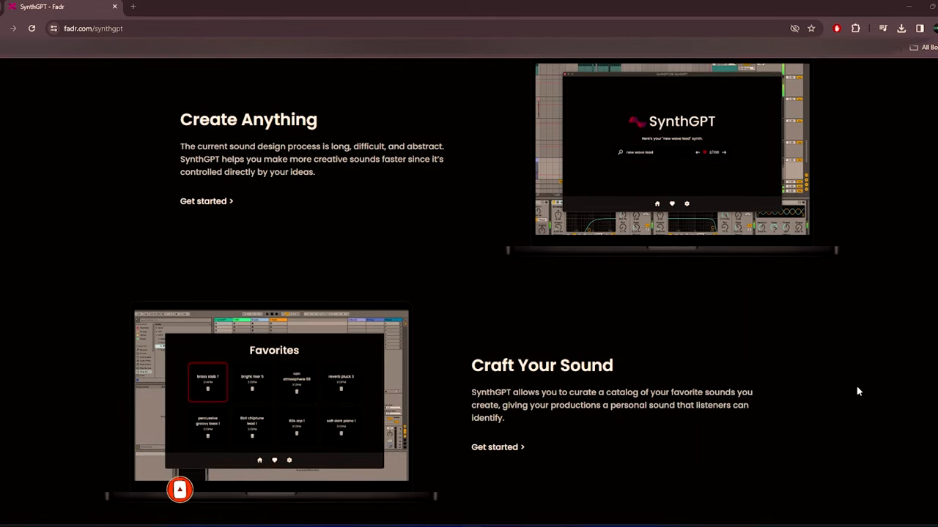
{"action": "scroll", "scroll_direction": "down", "scroll_amount": 3}
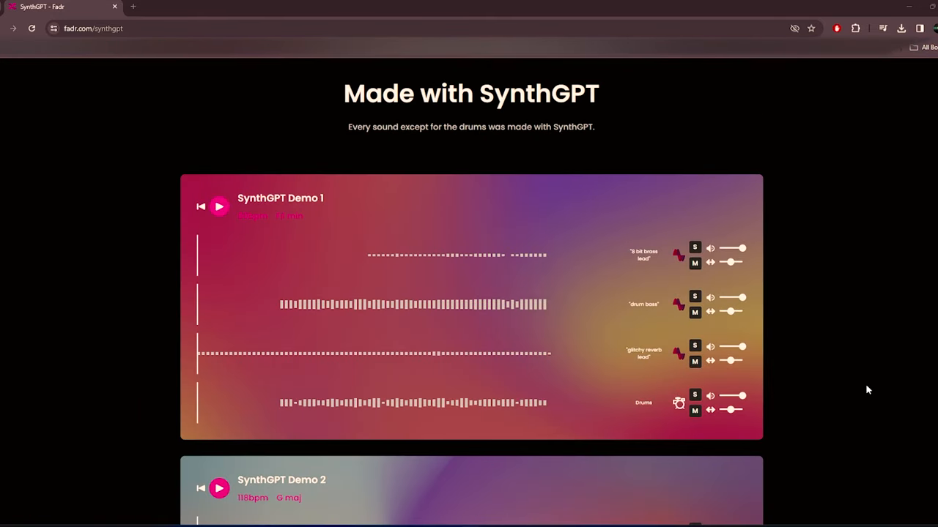
{"action": "scroll", "scroll_direction": "up", "scroll_amount": 3}
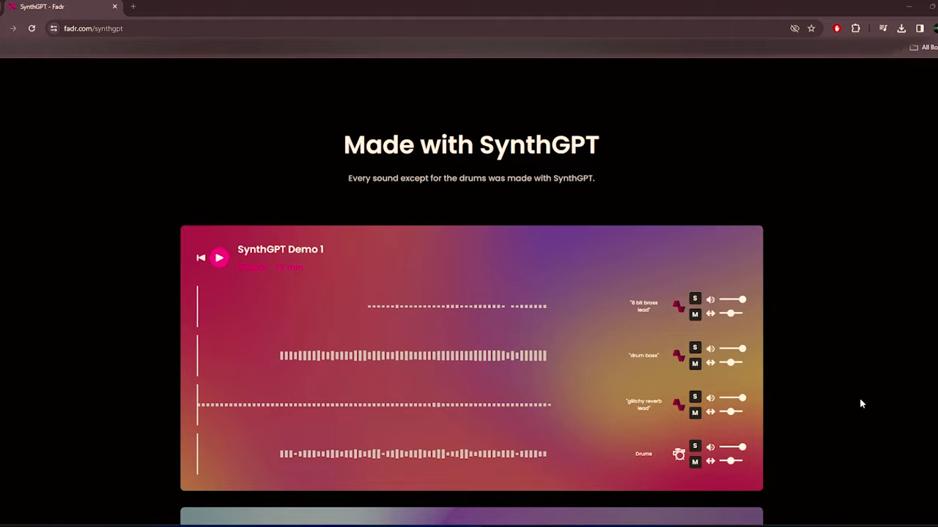
{"action": "scroll", "scroll_direction": "down", "scroll_amount": 3}
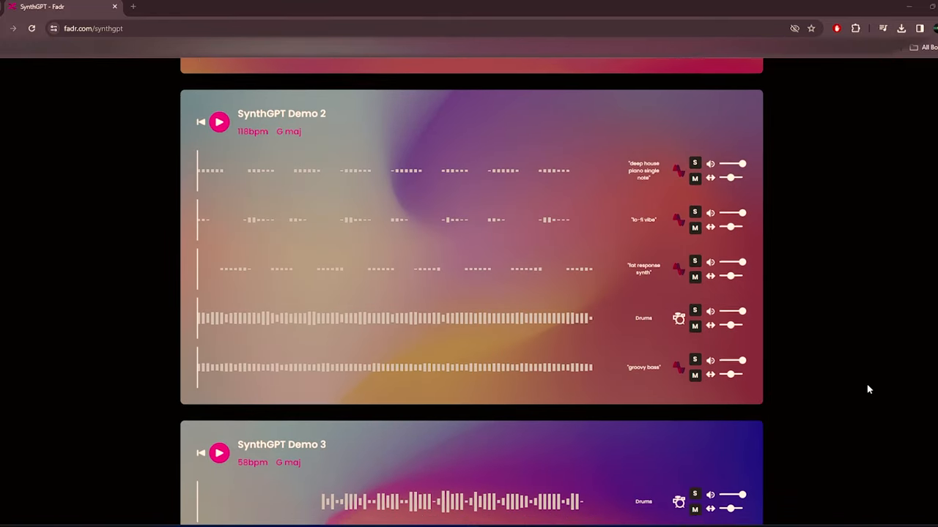
{"action": "scroll", "scroll_direction": "down", "scroll_amount": 3}
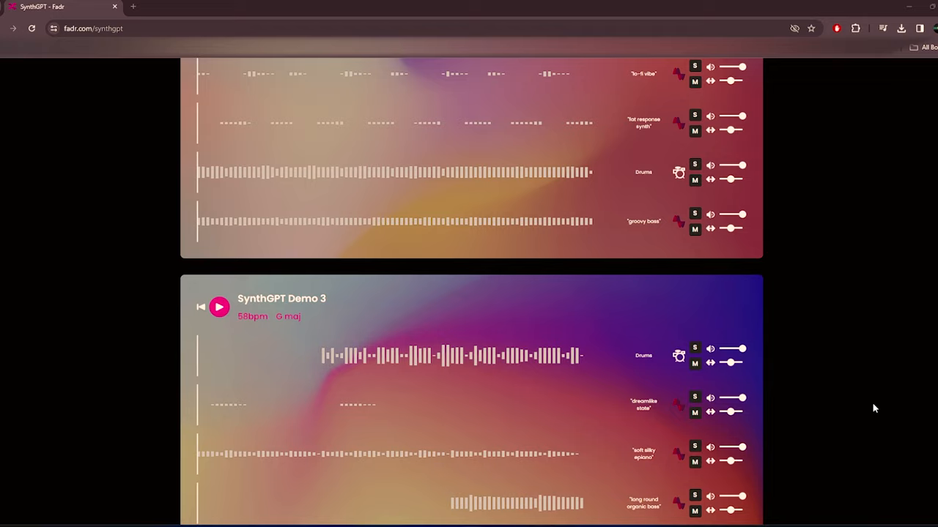
{"action": "scroll", "scroll_direction": "down", "scroll_amount": 3}
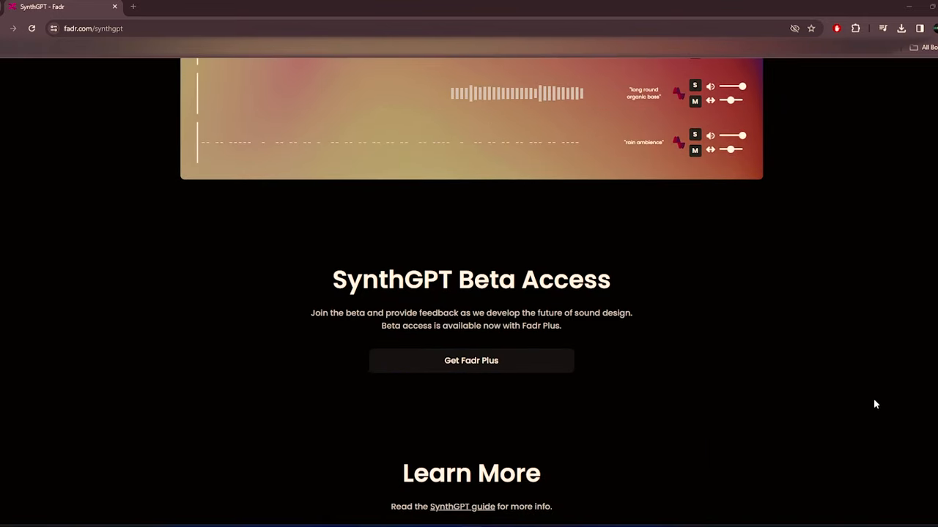
{"action": "scroll", "scroll_direction": "up", "scroll_amount": 3}
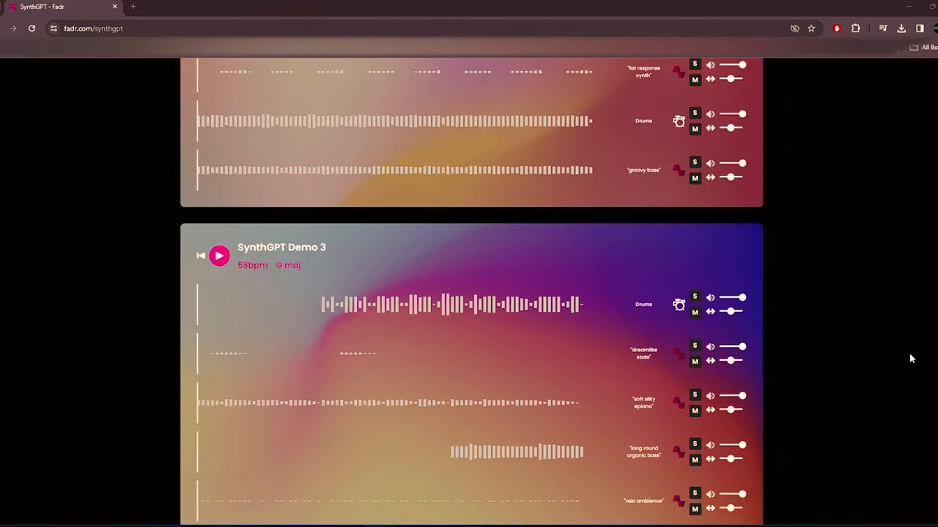
{"action": "scroll", "scroll_direction": "up", "scroll_amount": 3}
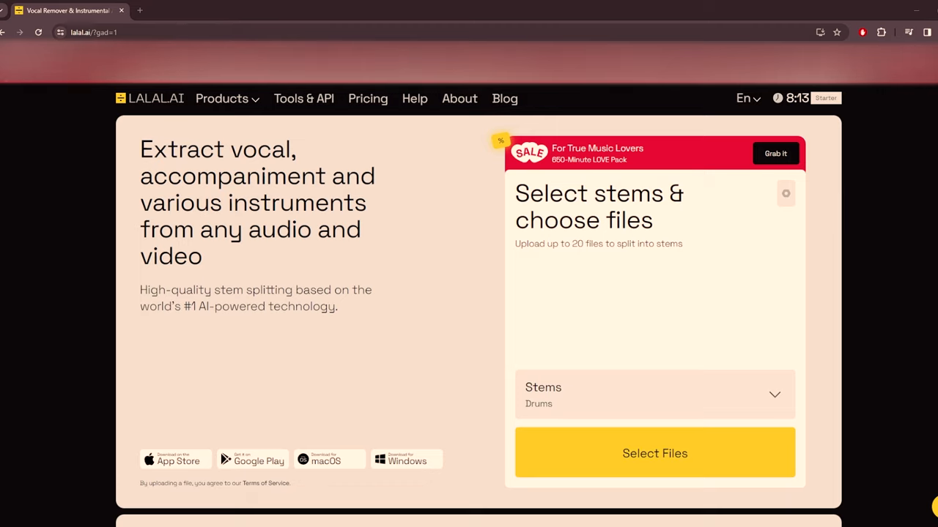
{"action": "mouse_move", "coordinate": [759, 309]}
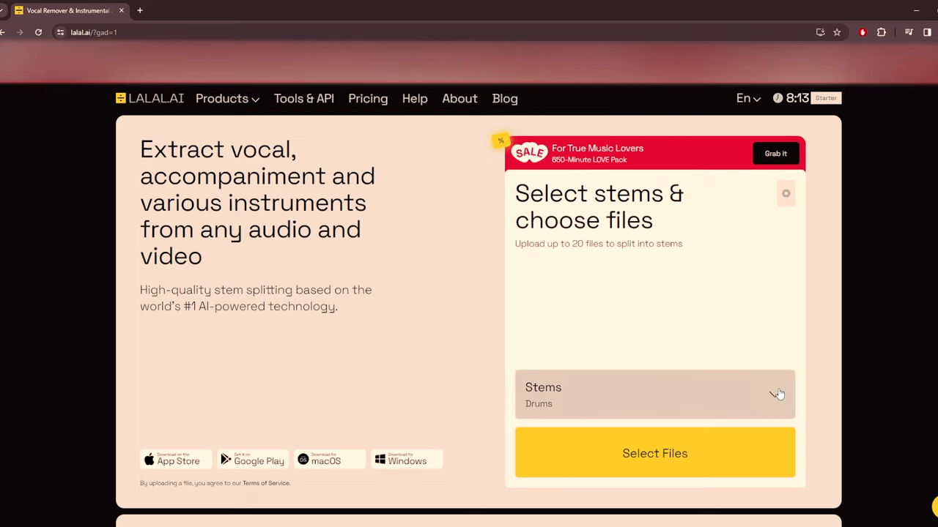
Step: Open LALAL.AI's stem type list and scroll it, keeping Drums selected
{"action": "left_click", "coordinate": [655, 395]}
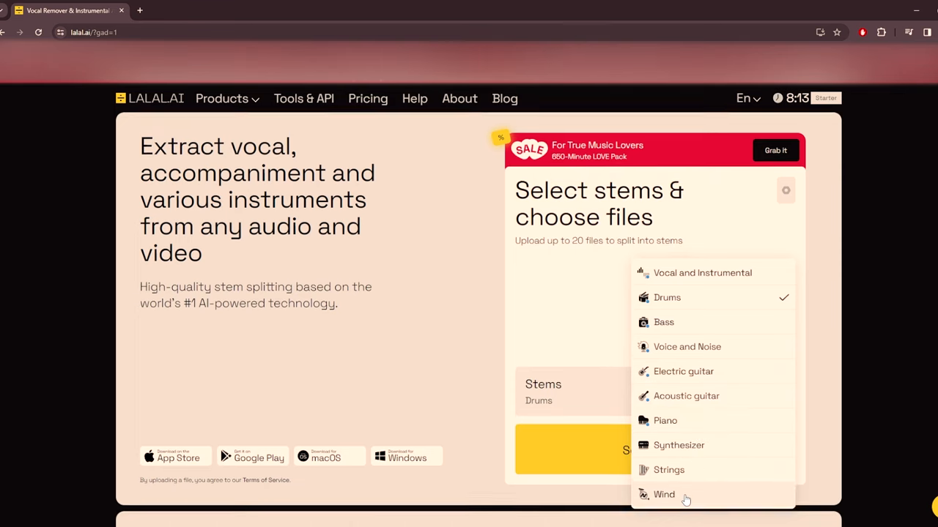
{"action": "scroll", "scroll_direction": "down", "scroll_amount": 3}
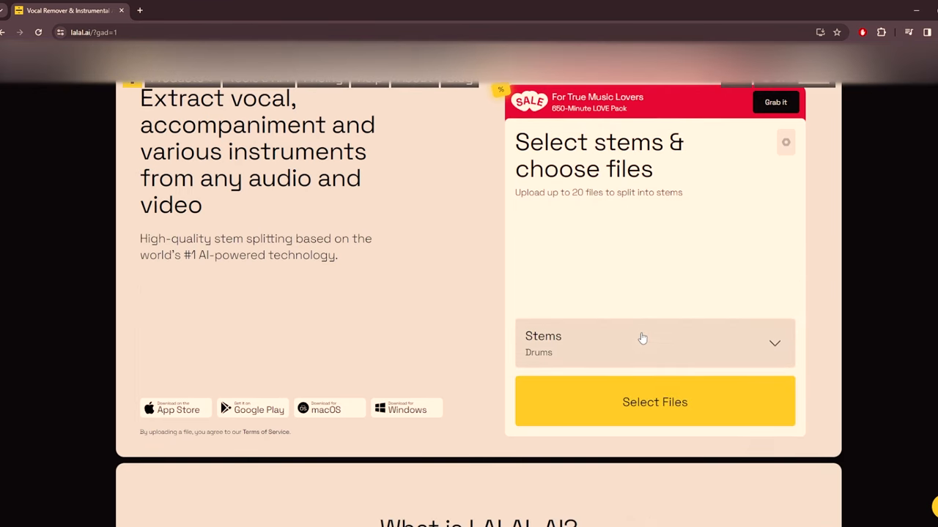
{"action": "scroll", "scroll_direction": "down", "scroll_amount": 3}
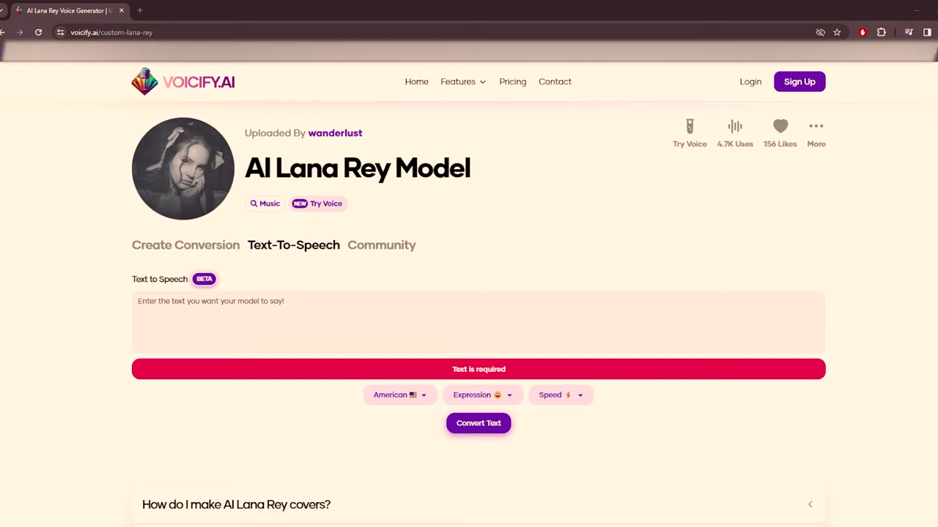
{"action": "mouse_move", "coordinate": [737, 169]}
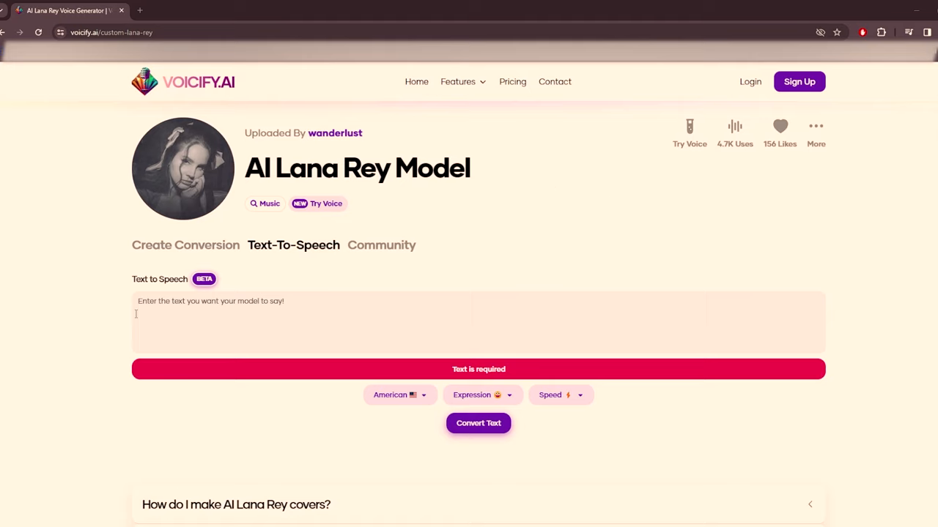
{"action": "mouse_move", "coordinate": [581, 486]}
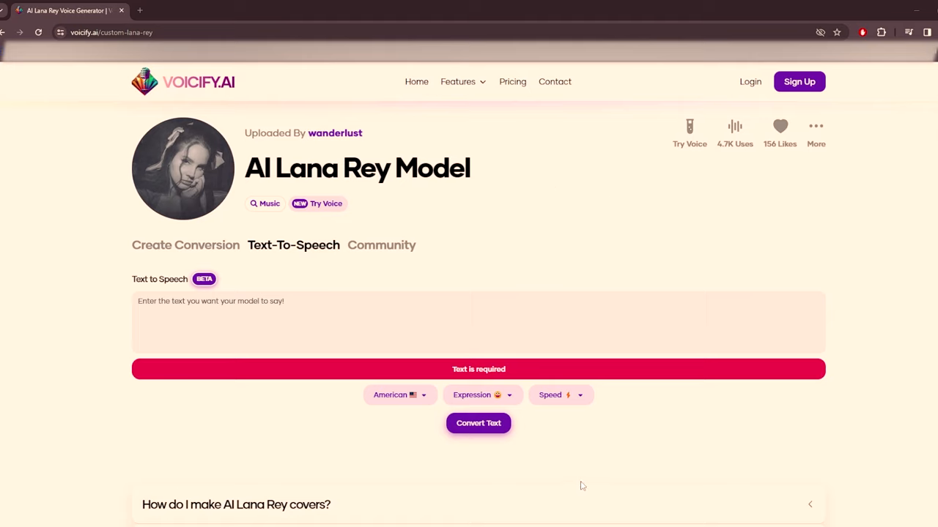
{"action": "mouse_move", "coordinate": [921, 6]}
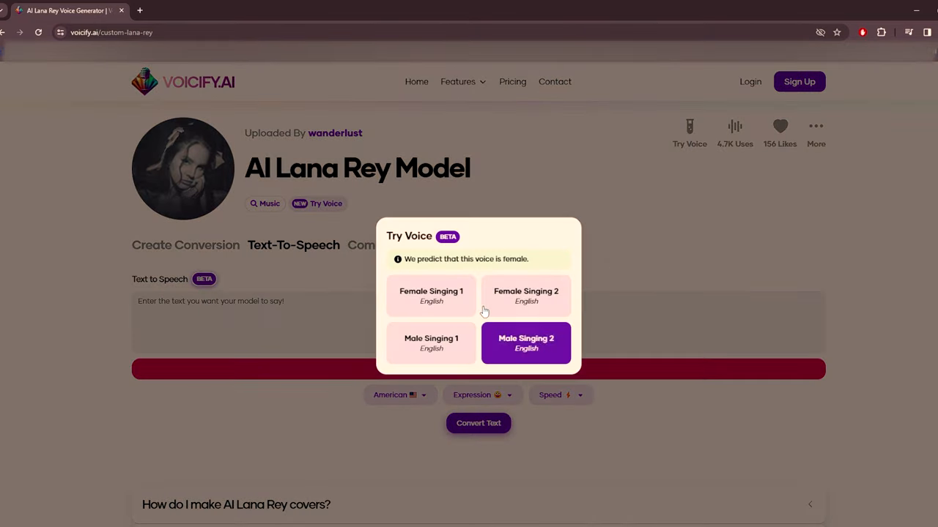
Step: Play Female Singing 1, pause the converted voice, then play and pause the original voice
{"action": "left_click", "coordinate": [525, 342]}
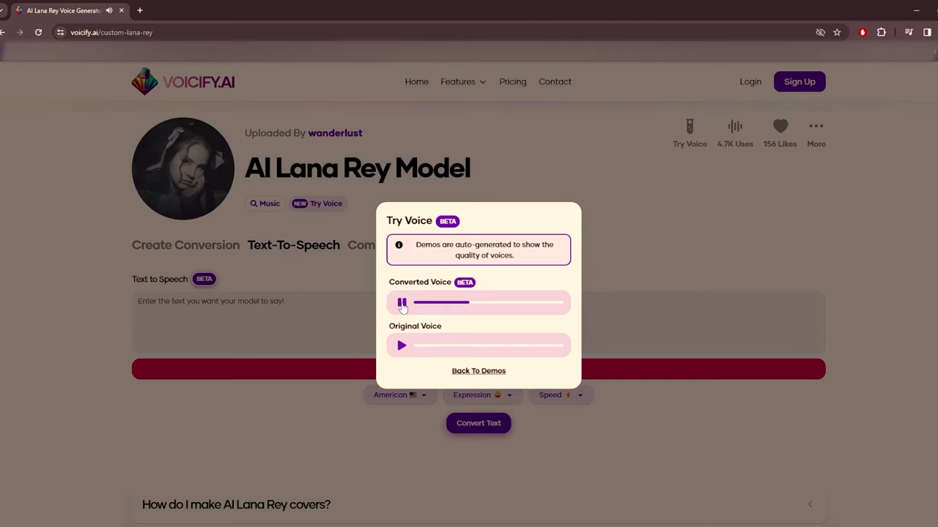
{"action": "left_click", "coordinate": [402, 302]}
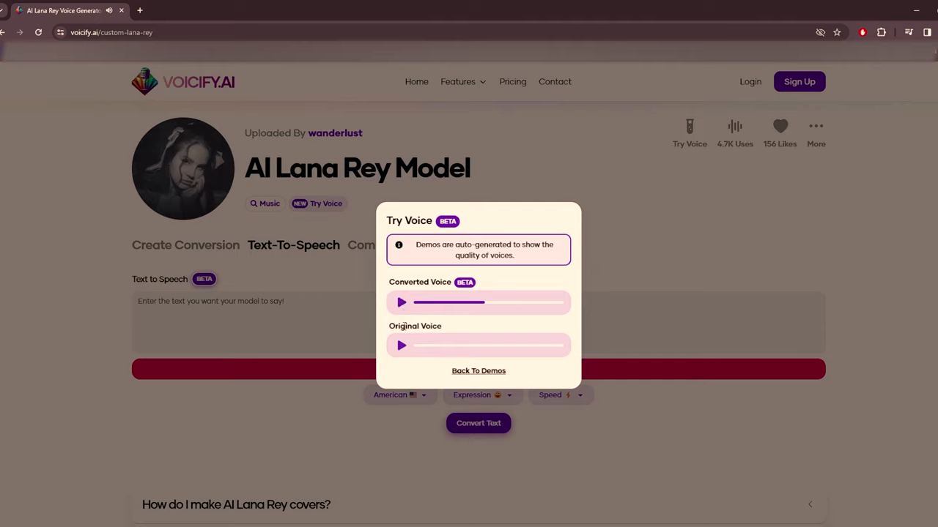
{"action": "left_click", "coordinate": [402, 345]}
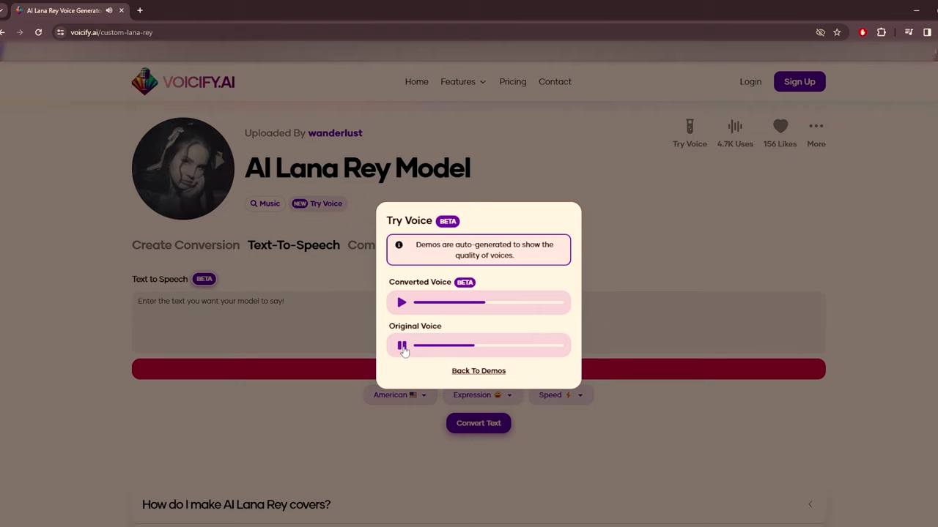
{"action": "left_click", "coordinate": [401, 345]}
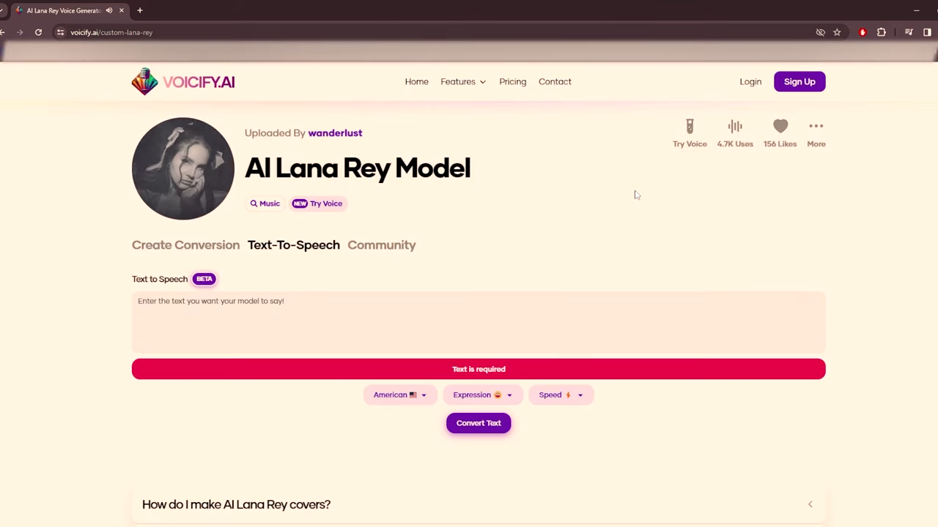
{"action": "mouse_move", "coordinate": [538, 363]}
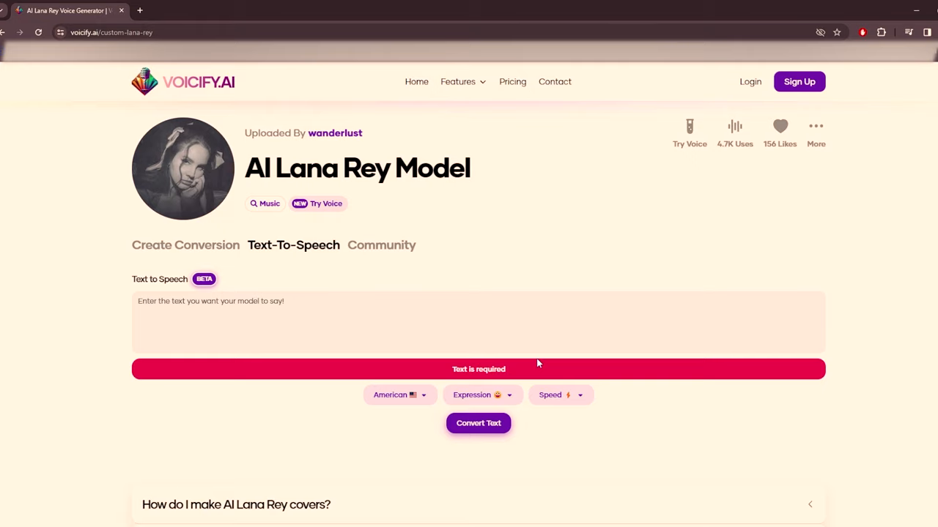
{"action": "mouse_move", "coordinate": [562, 430]}
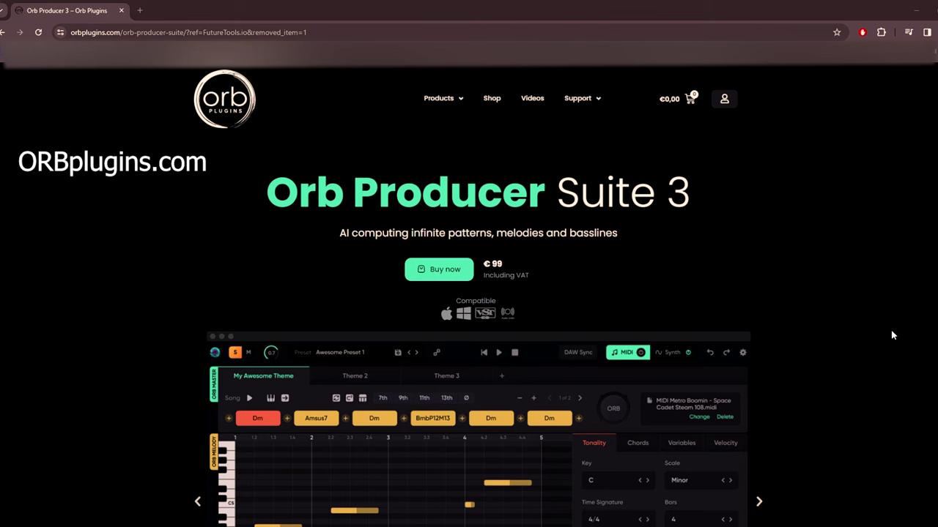
{"action": "mouse_move", "coordinate": [875, 397]}
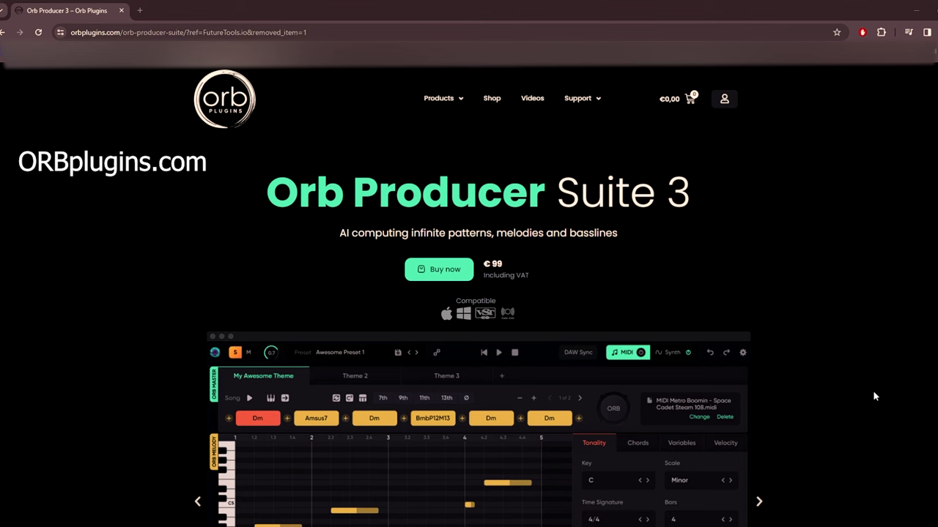
{"action": "scroll", "scroll_direction": "down", "scroll_amount": 3}
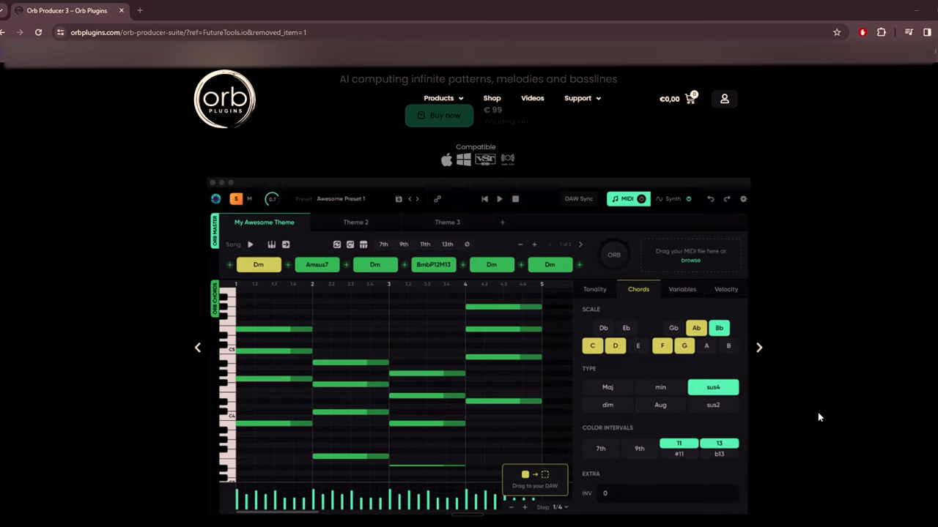
{"action": "mouse_move", "coordinate": [808, 461]}
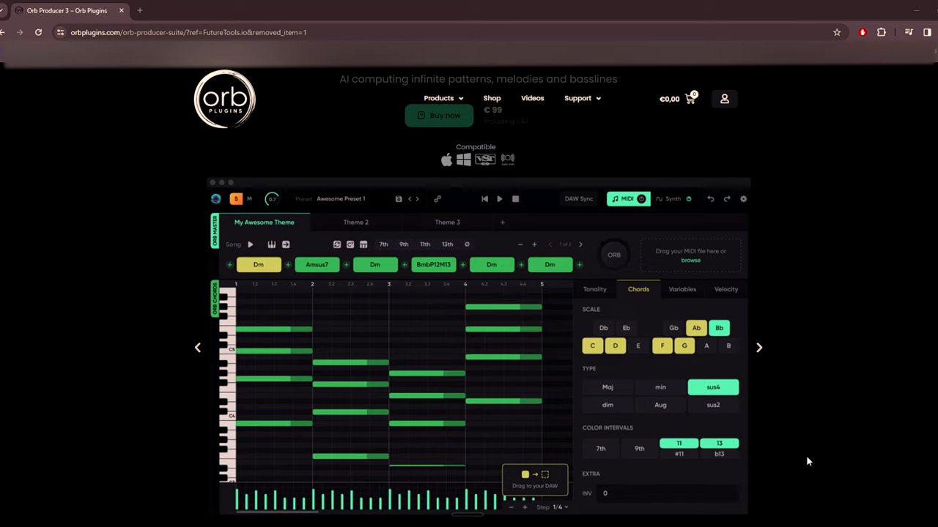
{"action": "left_click", "coordinate": [681, 289]}
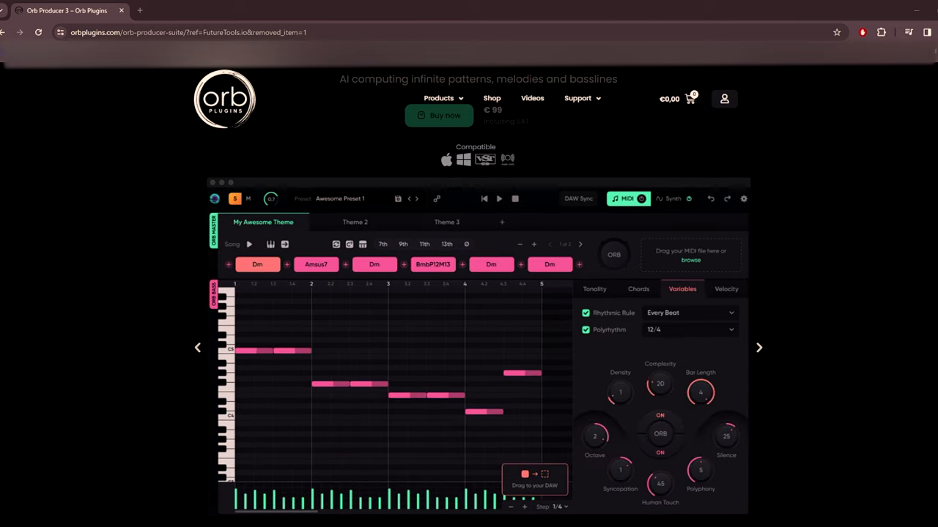
{"action": "mouse_move", "coordinate": [667, 430]}
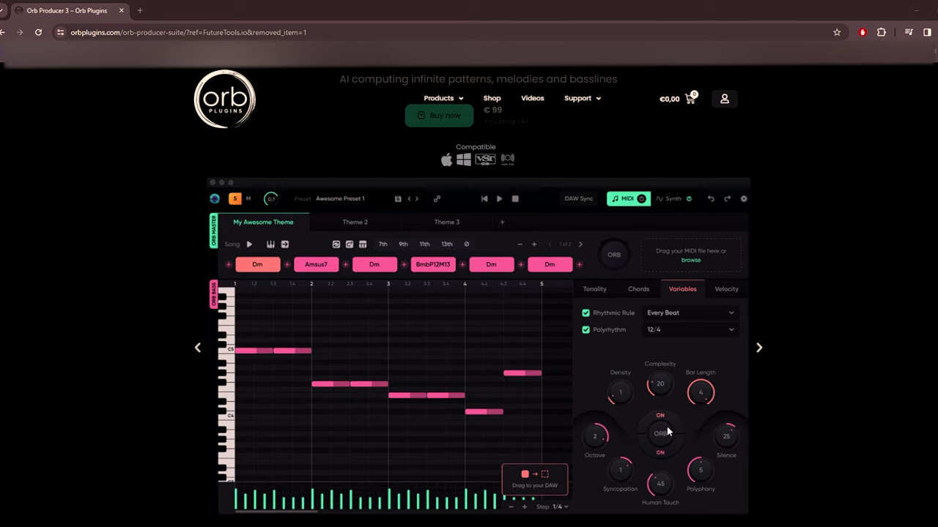
{"action": "mouse_move", "coordinate": [730, 405]}
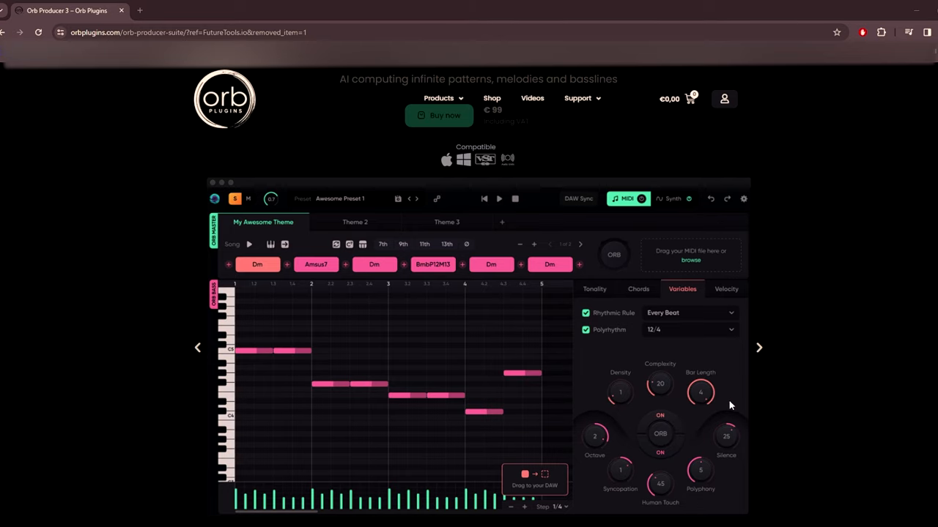
{"action": "left_click", "coordinate": [725, 289]}
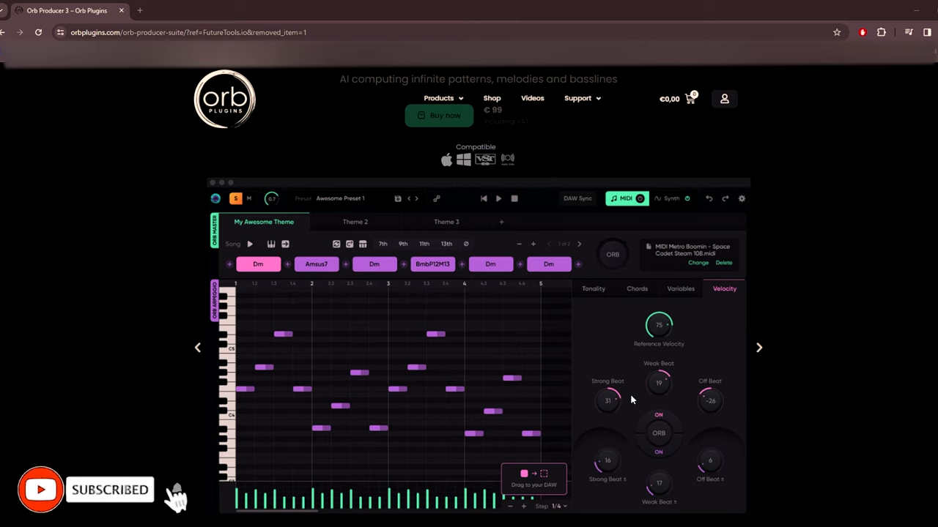
{"action": "scroll", "scroll_direction": "up", "scroll_amount": 3}
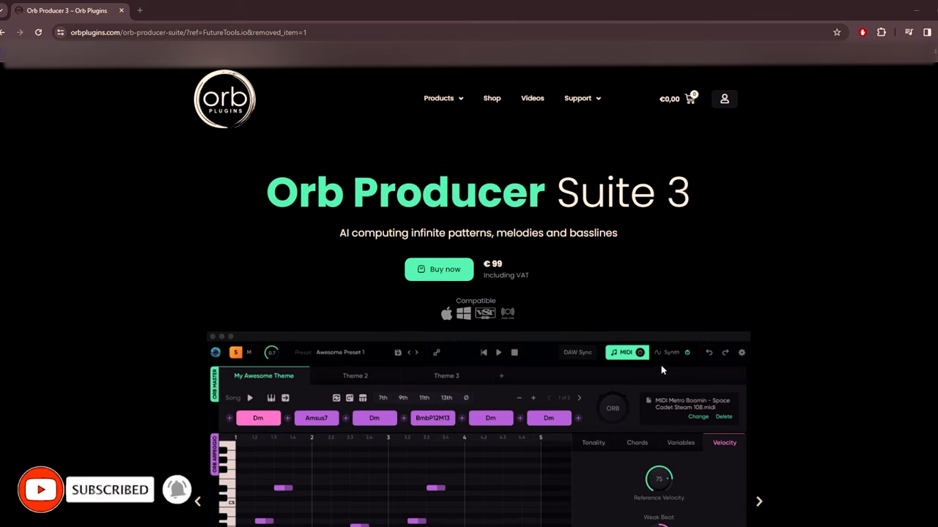
{"action": "left_click", "coordinate": [594, 442]}
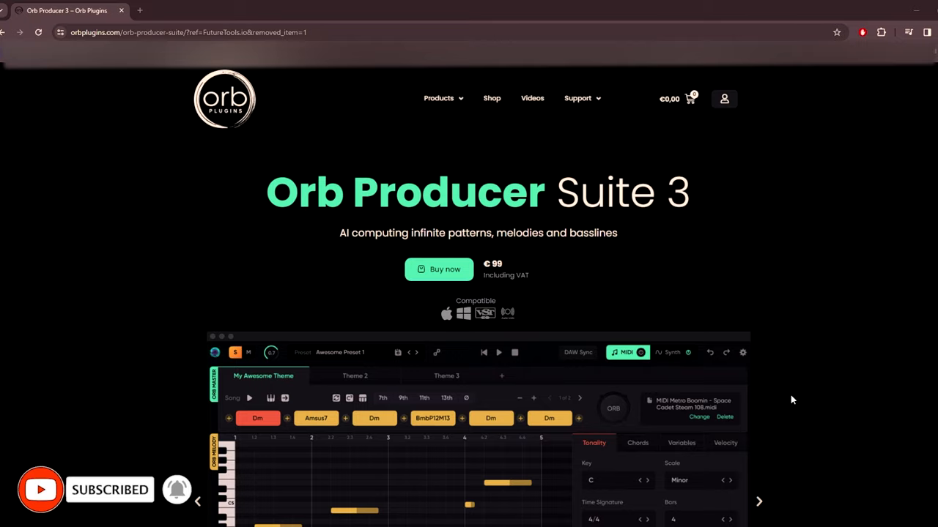
{"action": "scroll", "scroll_direction": "down", "scroll_amount": 3}
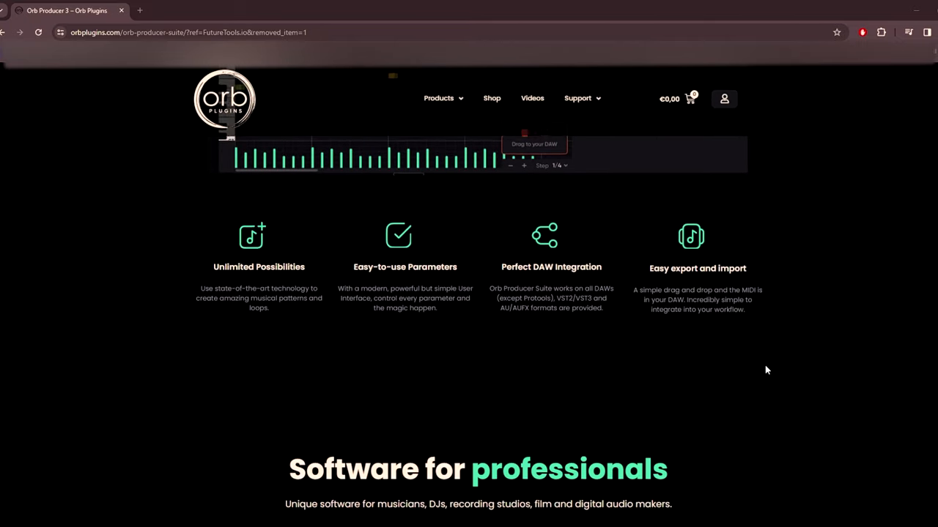
Step: Scroll down the Orb Producer Suite 3 page and back up
{"action": "scroll", "scroll_direction": "down", "scroll_amount": 3}
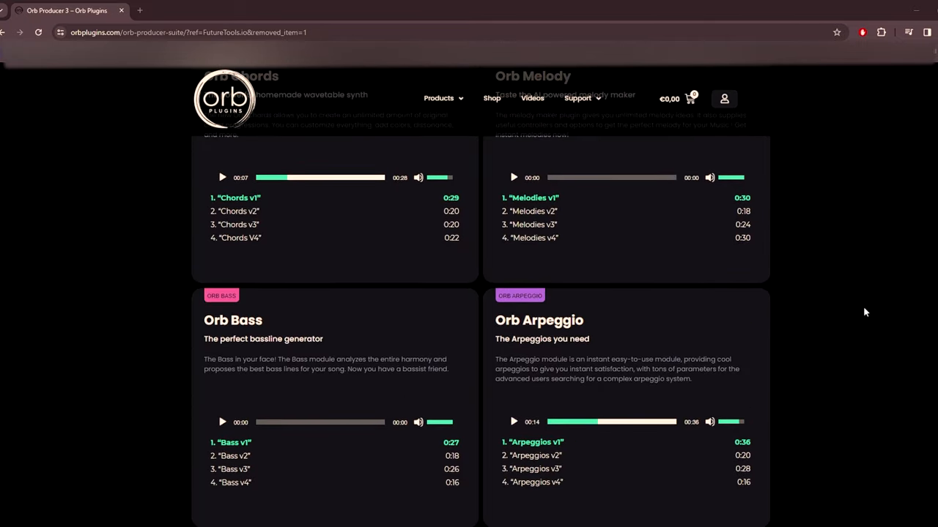
{"action": "mouse_move", "coordinate": [725, 412]}
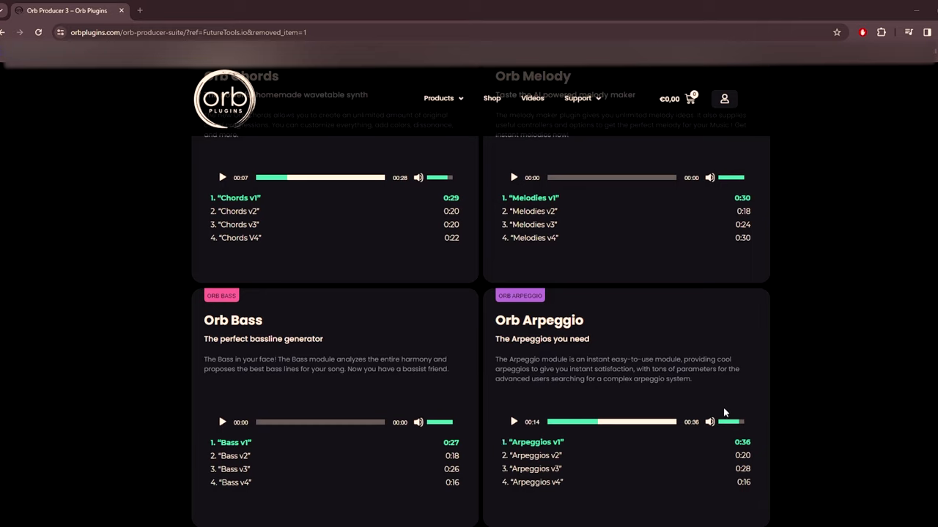
{"action": "mouse_move", "coordinate": [791, 318]}
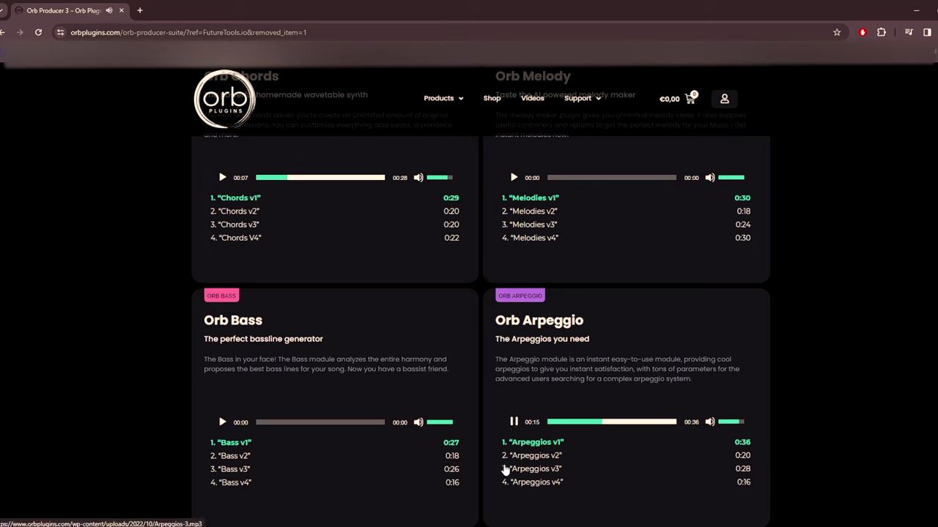
{"action": "mouse_move", "coordinate": [536, 462]}
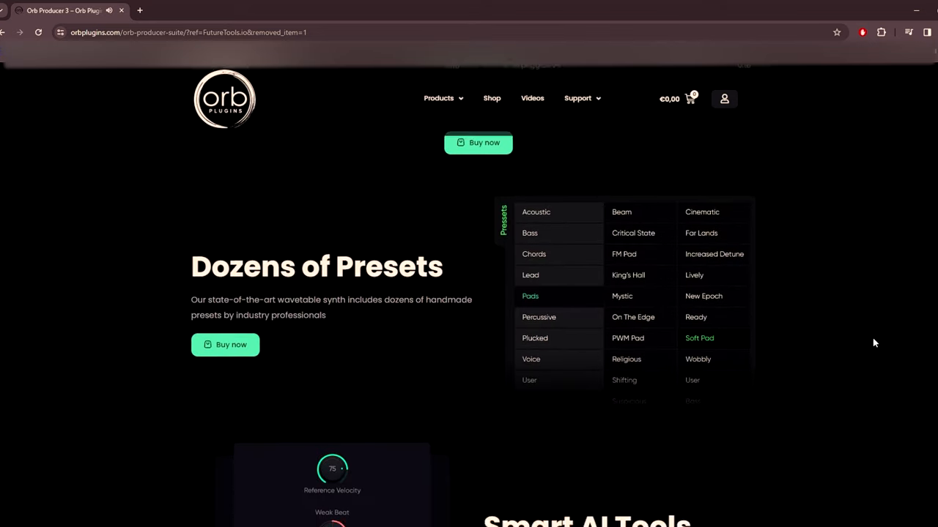
{"action": "scroll", "scroll_direction": "up", "scroll_amount": 3}
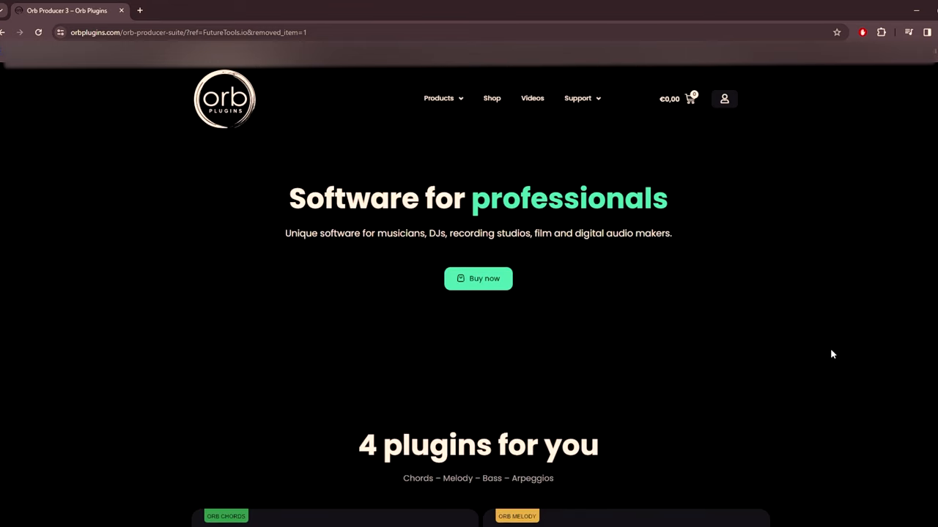